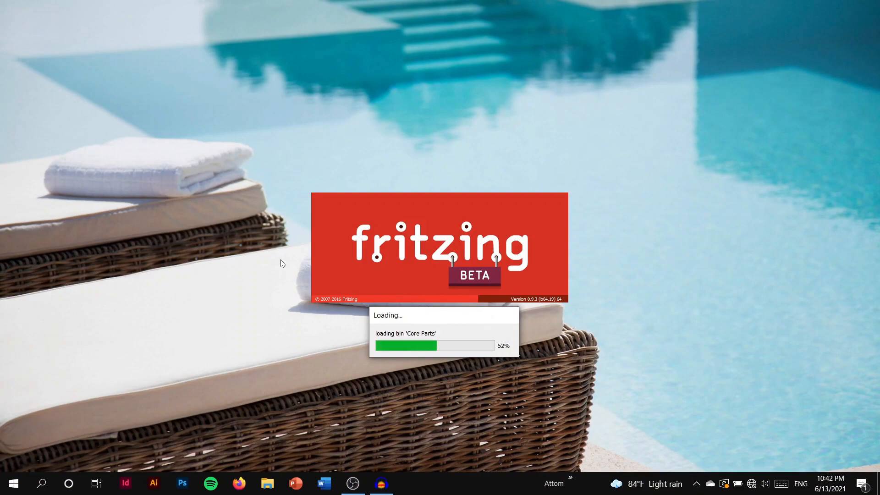
mouse_move(680, 195)
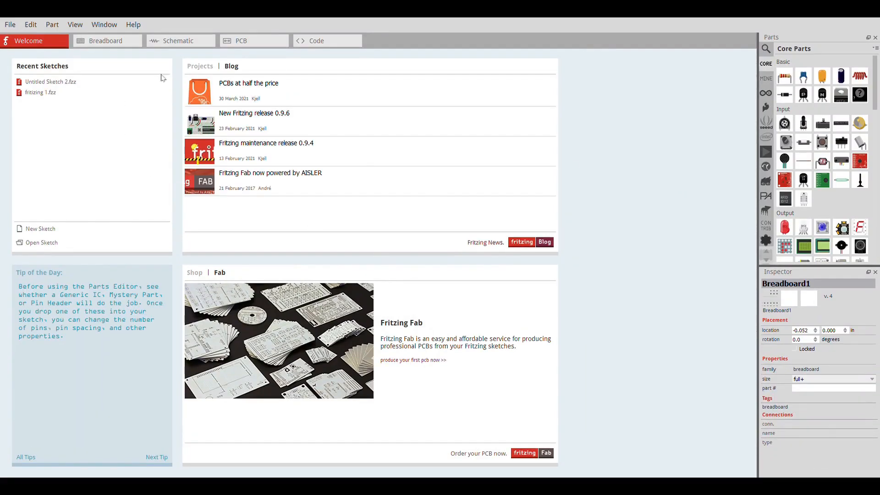
mouse_move(594, 116)
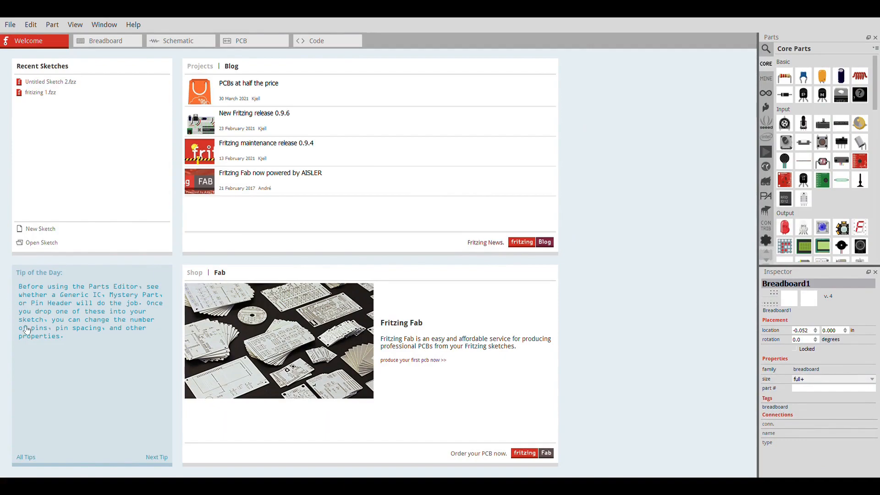
mouse_move(50, 304)
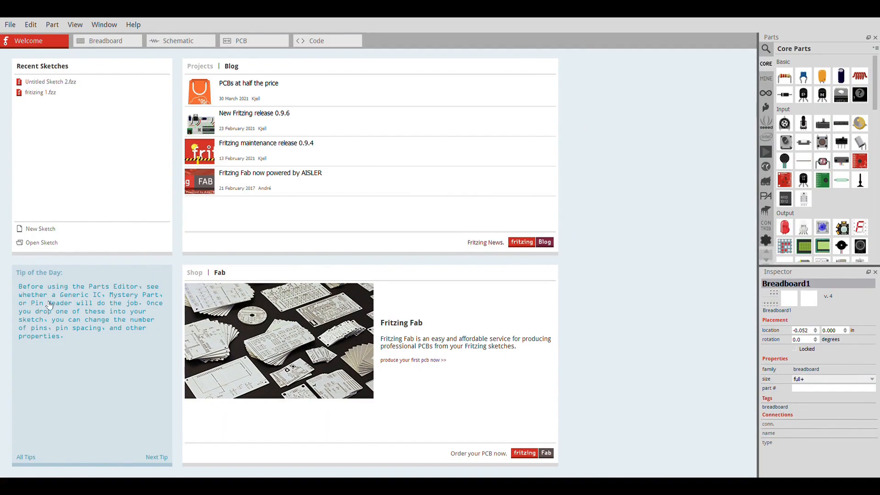
mouse_move(67, 305)
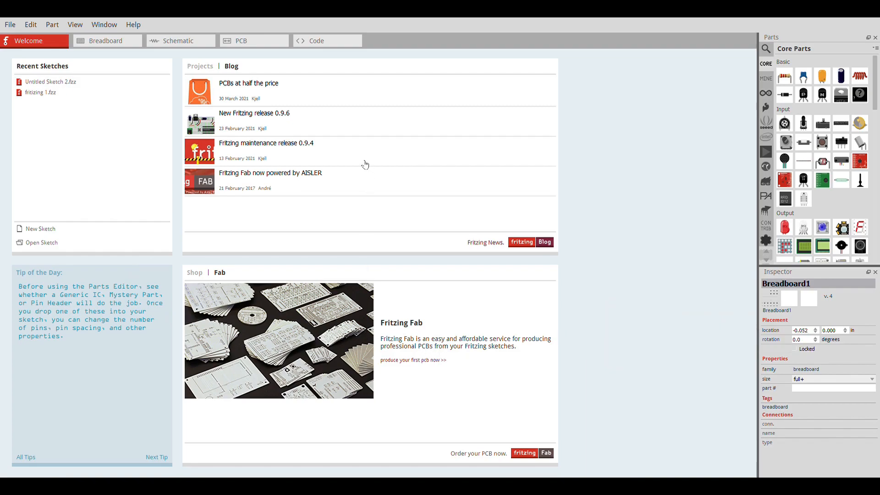
mouse_move(258, 93)
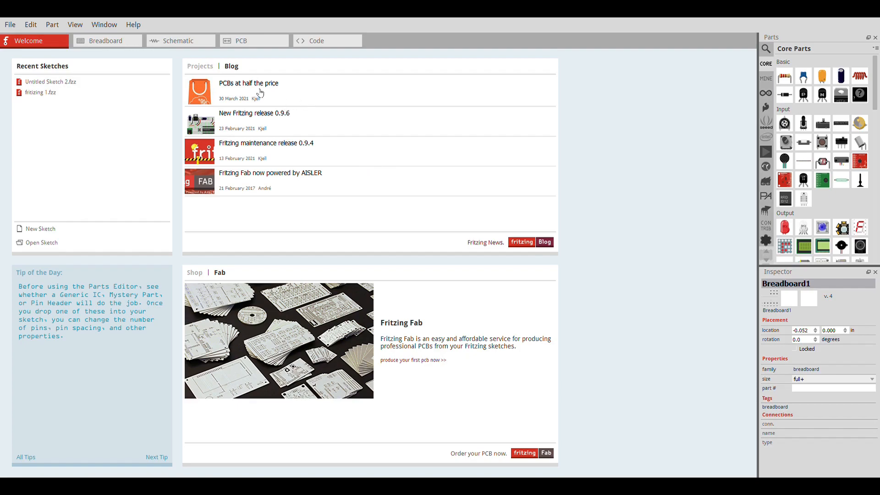
mouse_move(330, 94)
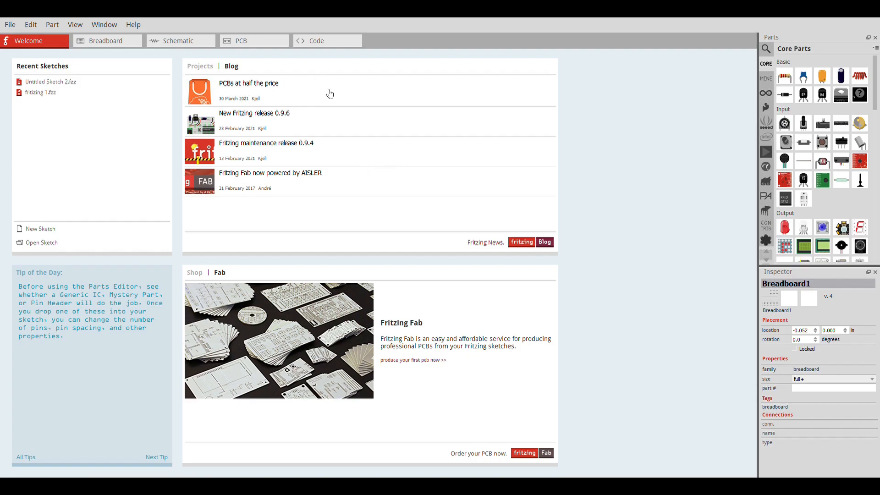
mouse_move(54, 186)
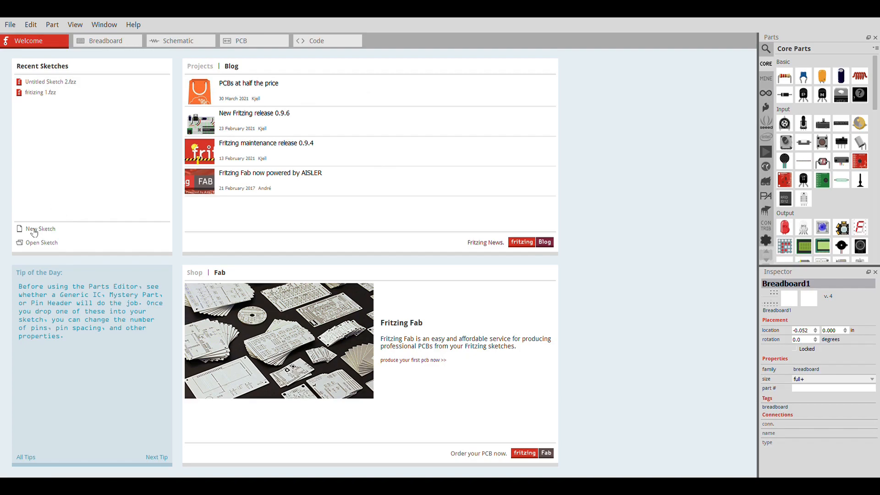
Create a new sketch, Untitled Sketch 2, and return to the Welcome page.
left_click(40, 228)
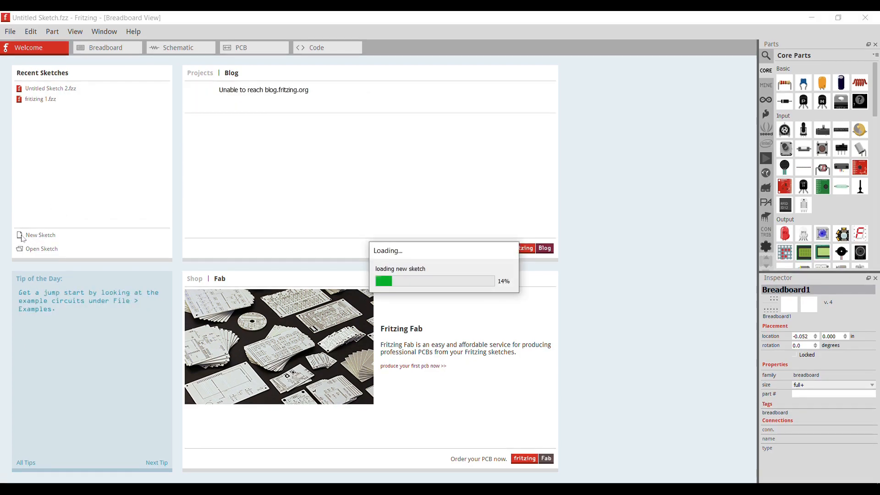
left_click(40, 235)
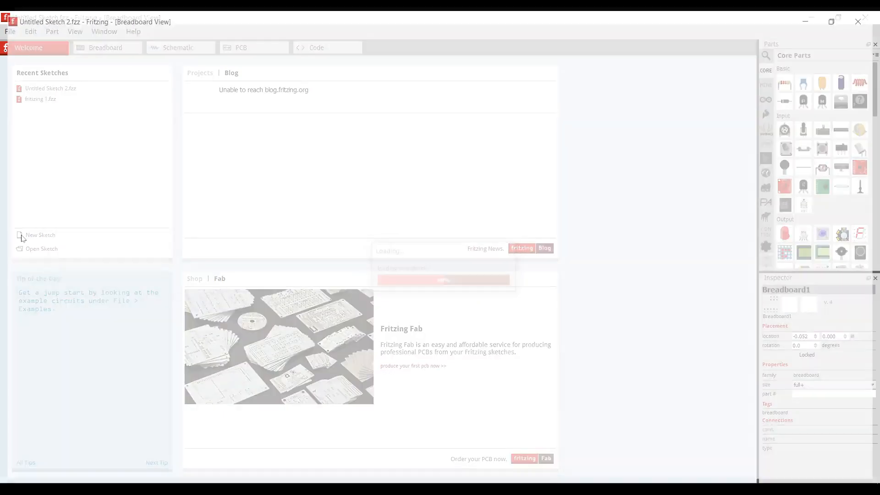
left_click(105, 47)
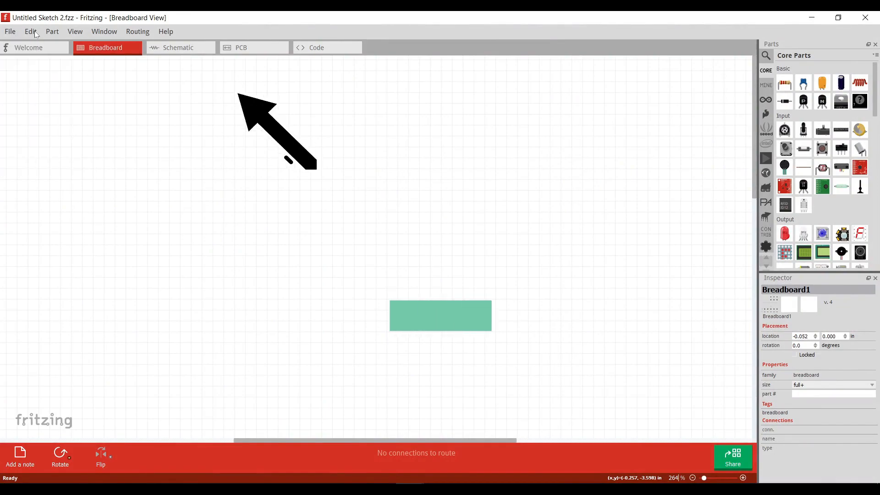
left_click(75, 31)
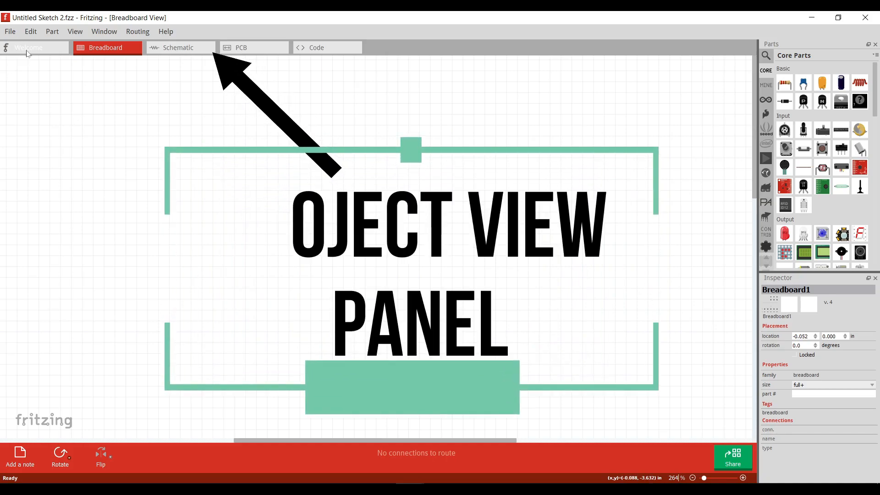
left_click(28, 47)
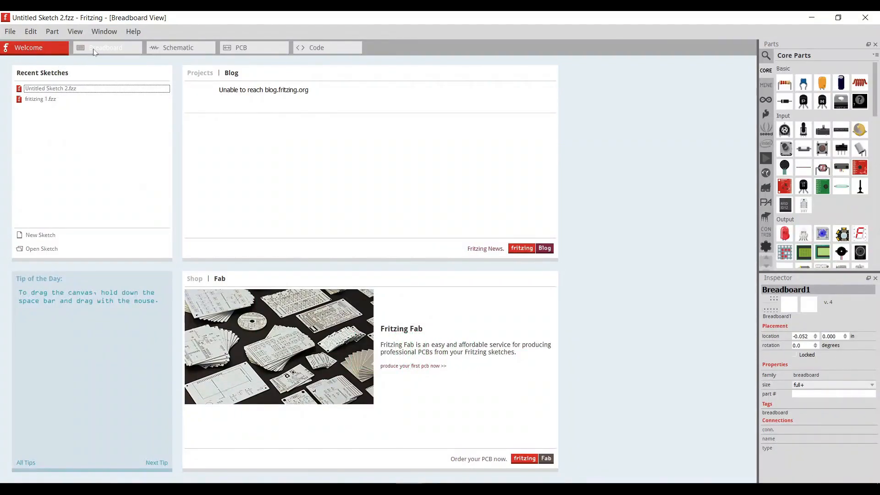
Show the breadboard view and zoom out twice so the whole breadboard fits.
left_click(106, 47)
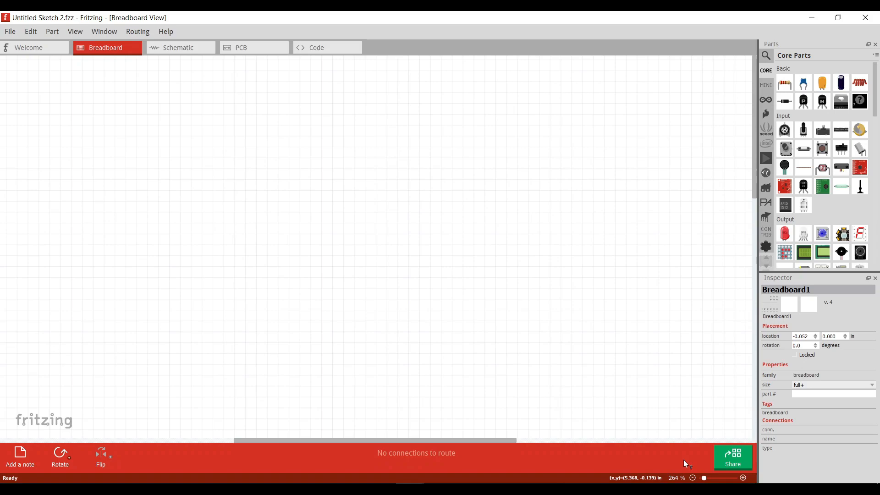
mouse_move(683, 481)
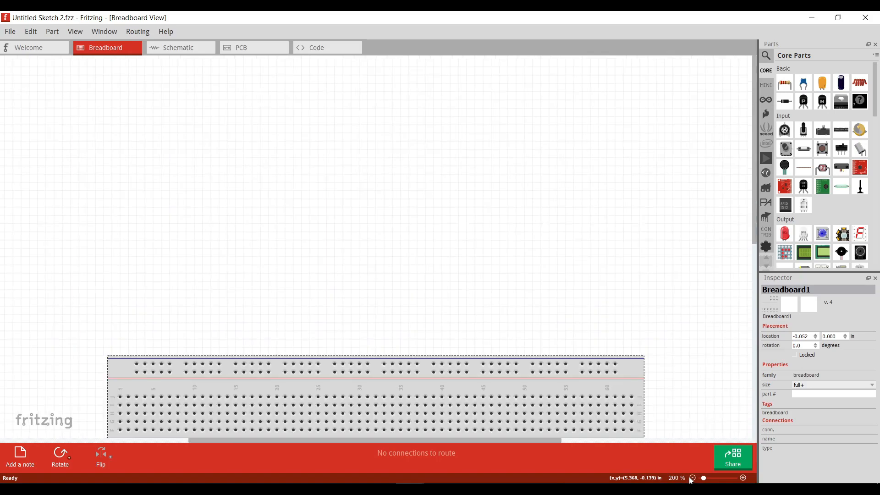
left_click(693, 478)
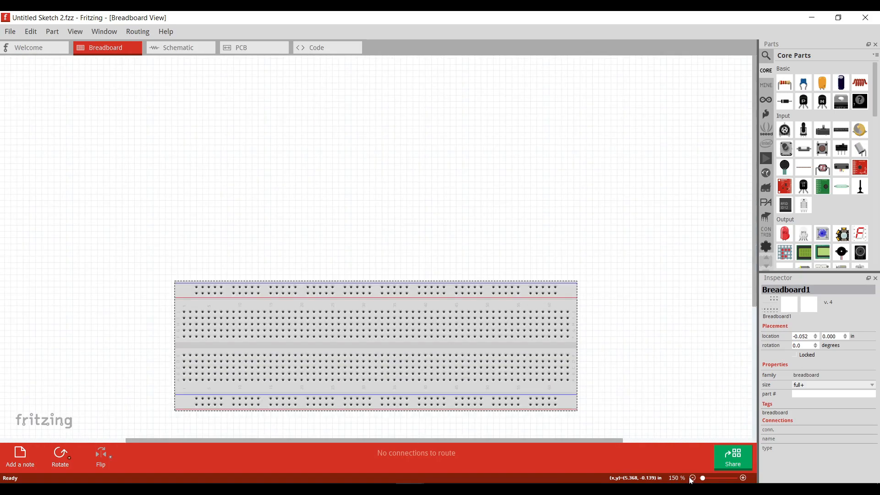
left_click(693, 478)
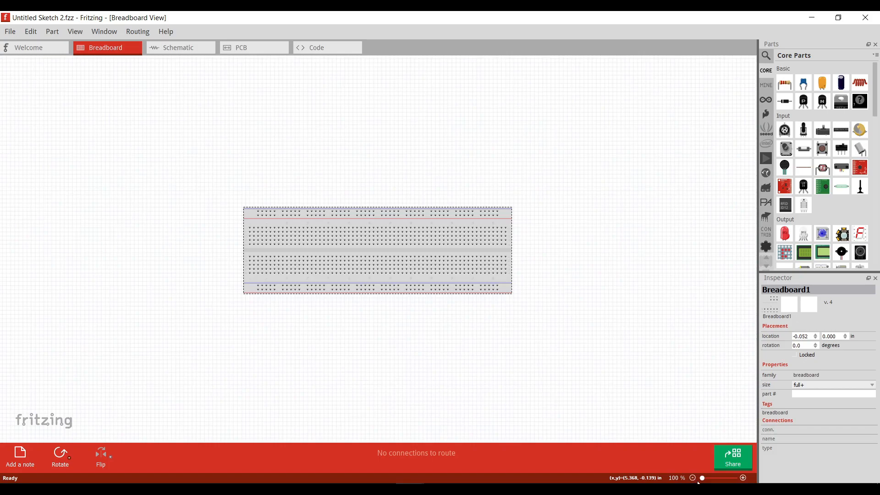
mouse_move(735, 480)
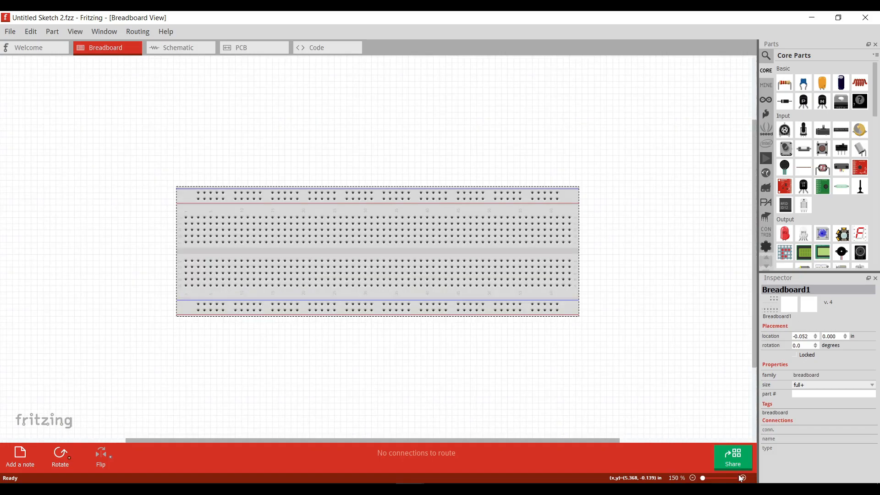
mouse_move(476, 145)
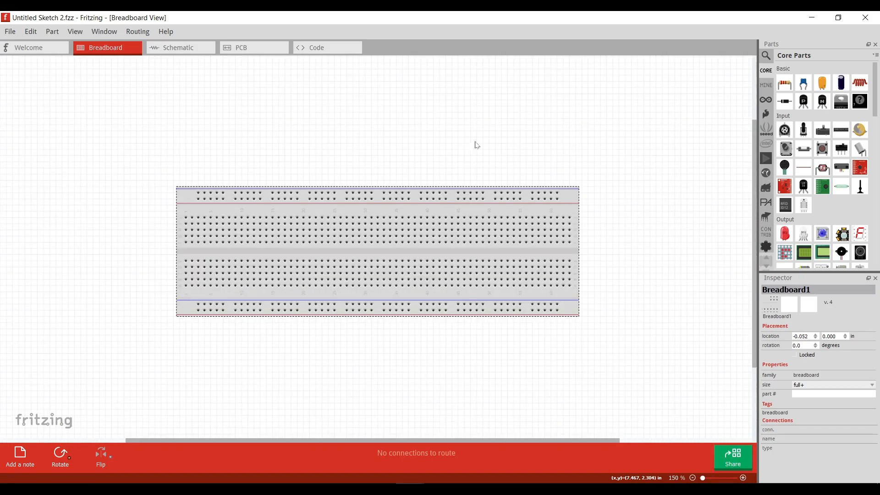
mouse_move(219, 73)
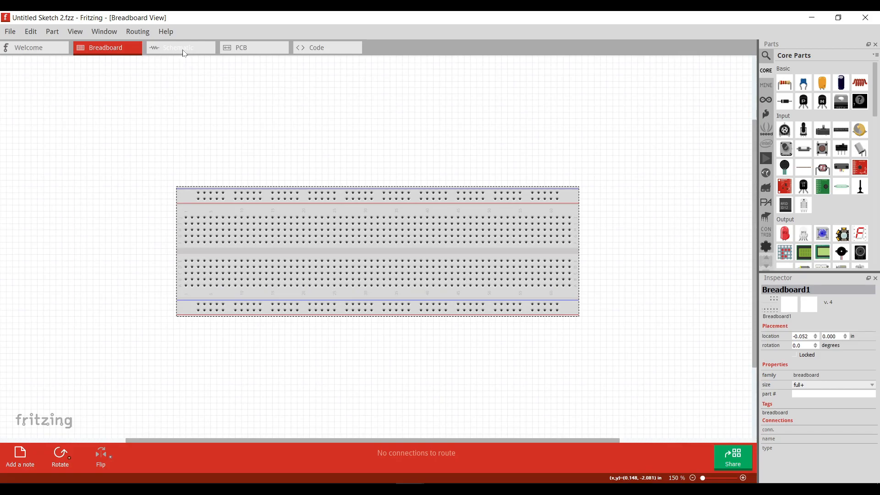
Look through the empty schematic and PCB views, ending on the empty Untitled2 Arduino UNO code file.
left_click(180, 47)
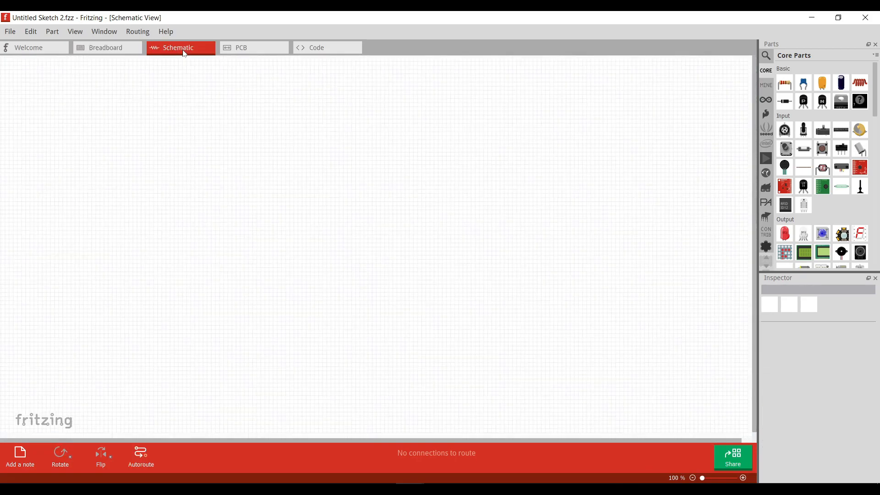
mouse_move(416, 234)
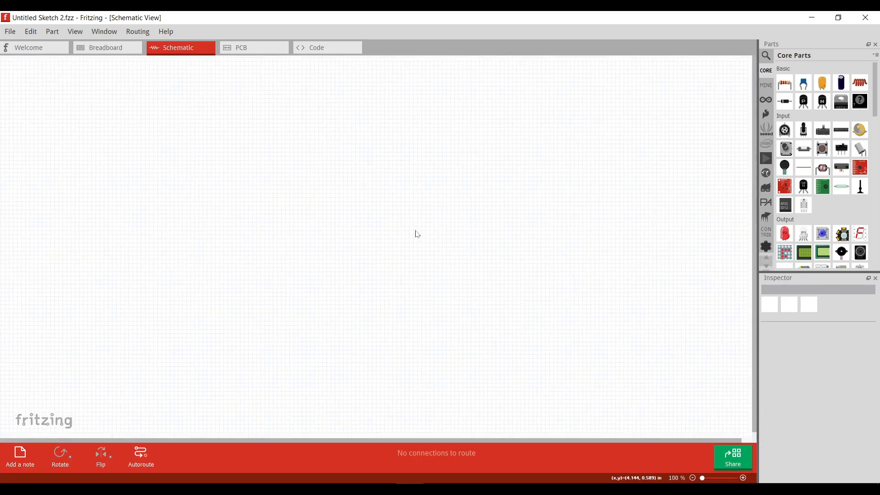
mouse_move(587, 293)
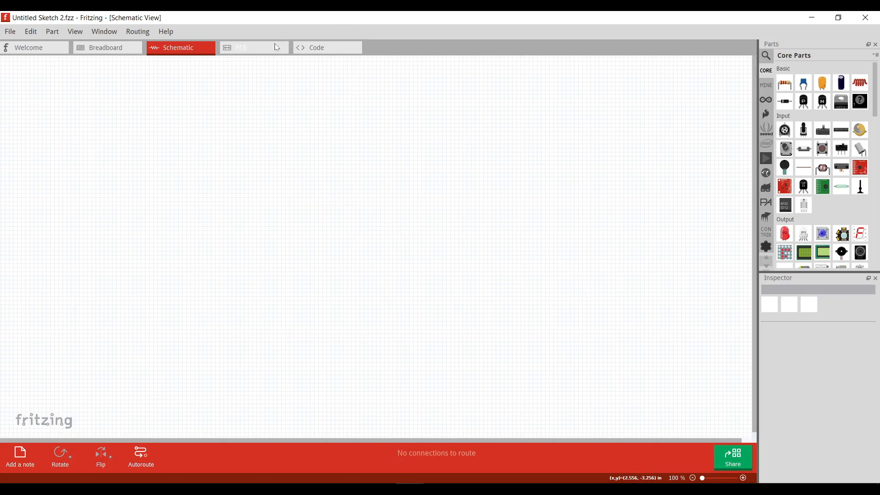
left_click(253, 47)
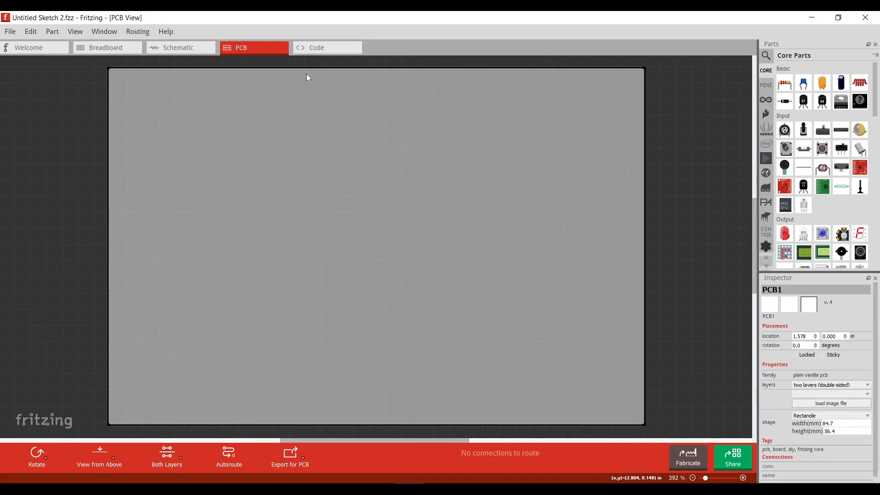
left_click(315, 47)
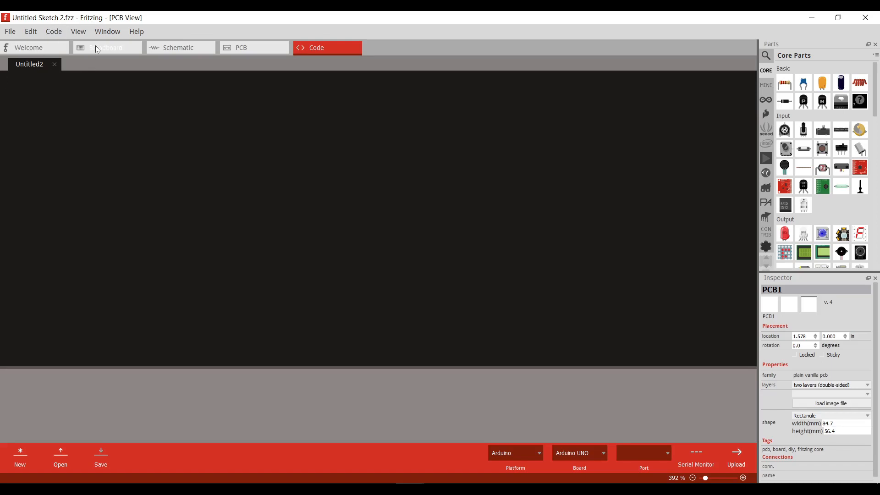
Place an Arduino Uno (Rev3) from the Arduino parts bin beside the breadboard.
left_click(105, 47)
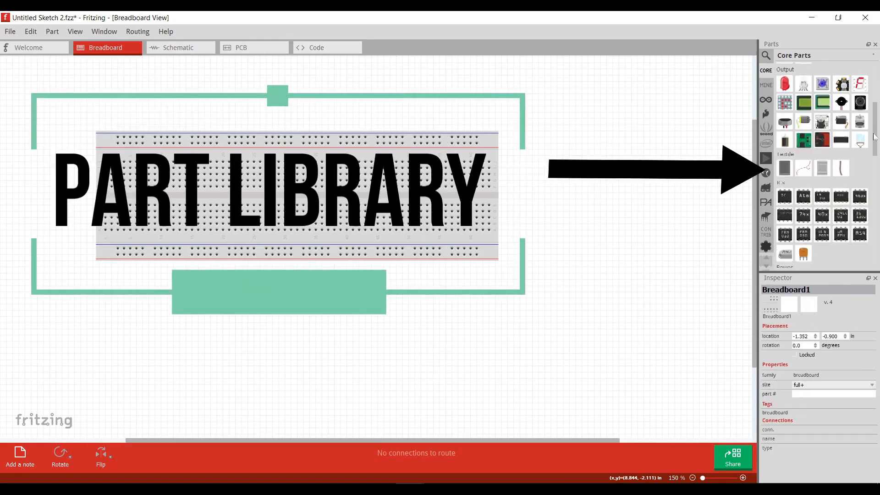
scroll("down", 3)
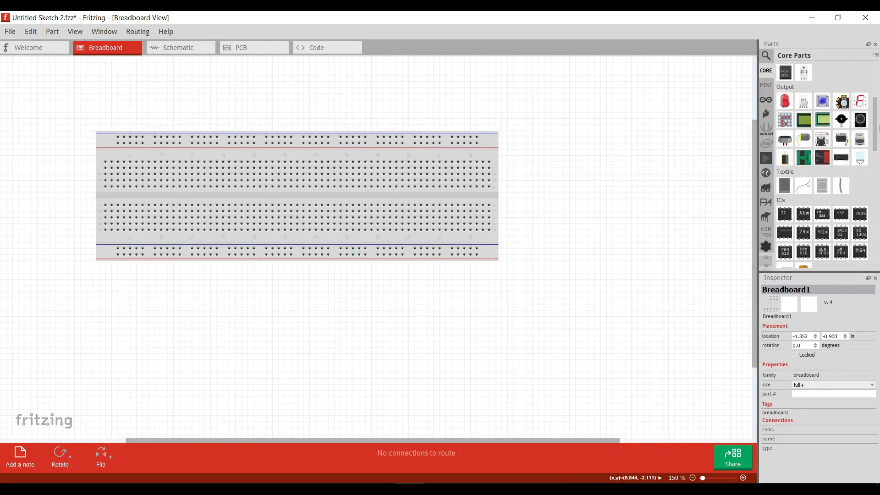
left_click(765, 100)
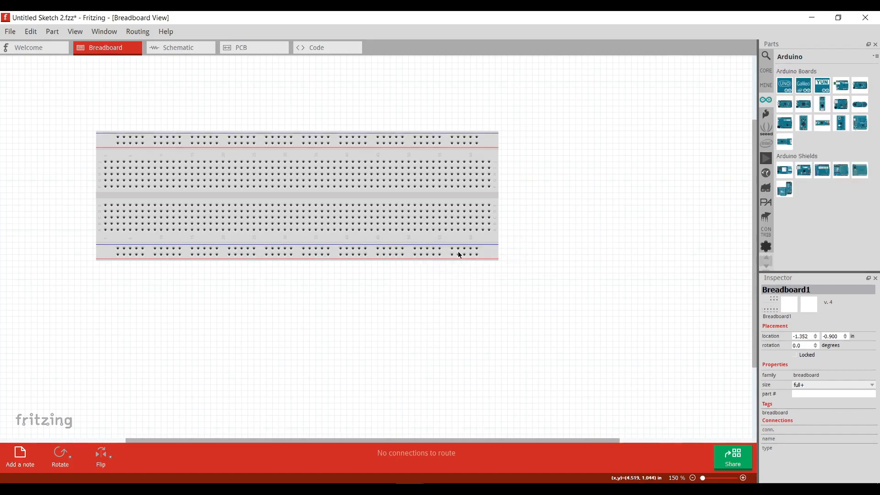
left_click(766, 114)
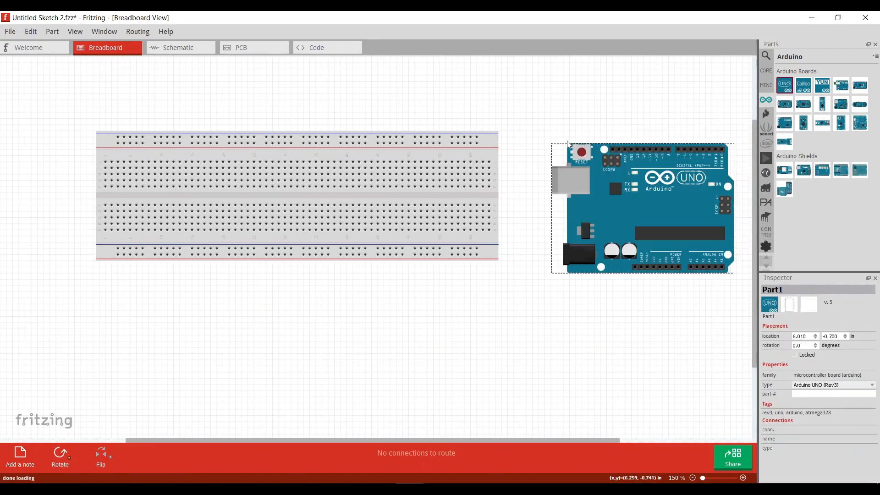
Draw a wire from a lower breadboard hole to the Arduino Uno's power header.
left_click(609, 118)
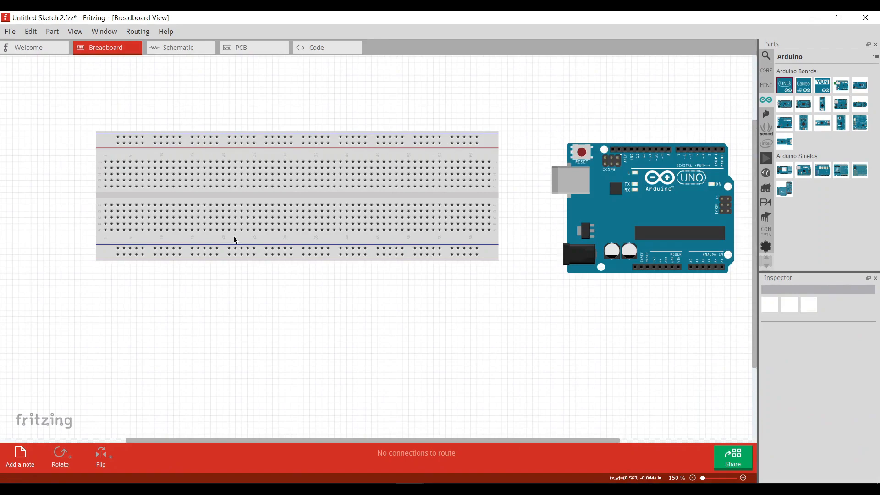
mouse_move(408, 225)
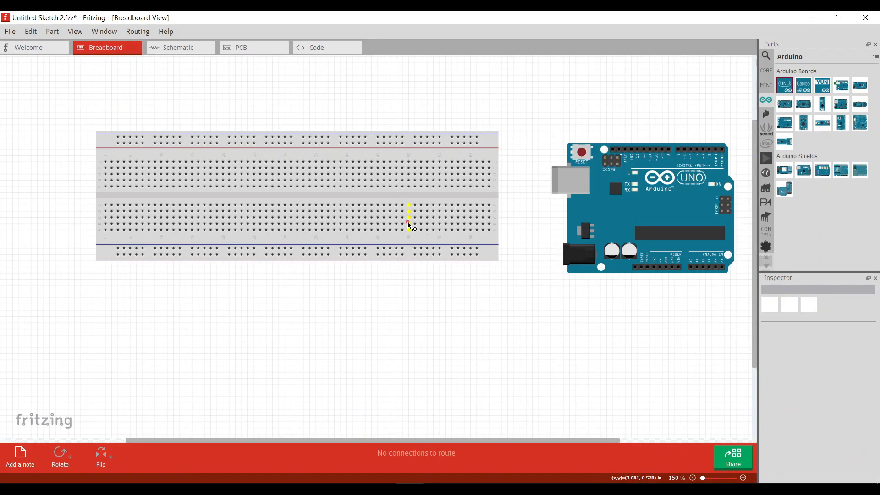
left_click_drag(409, 223, 565, 354)
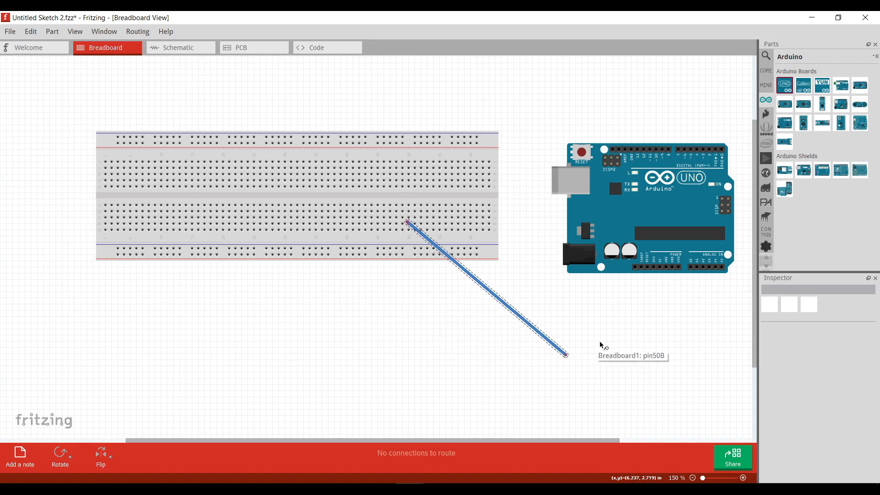
left_click_drag(564, 353, 661, 272)
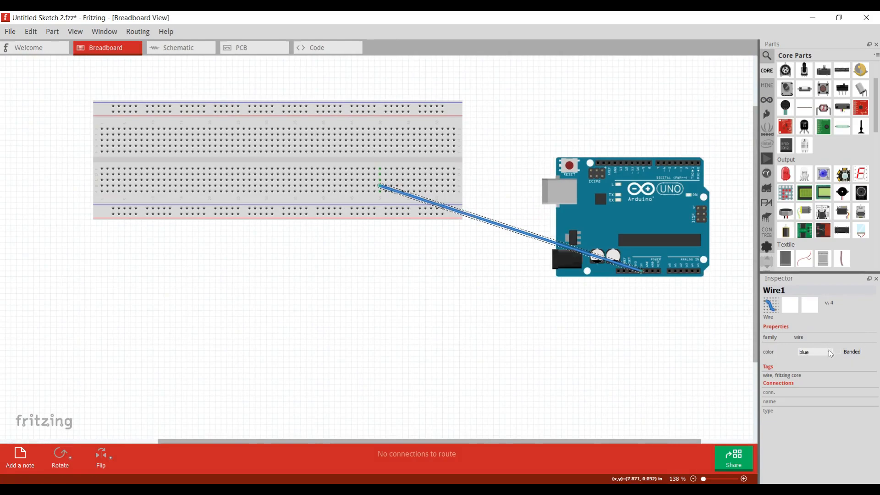
Make the wire black in the Inspector and add a blank note below the boards.
left_click(814, 352)
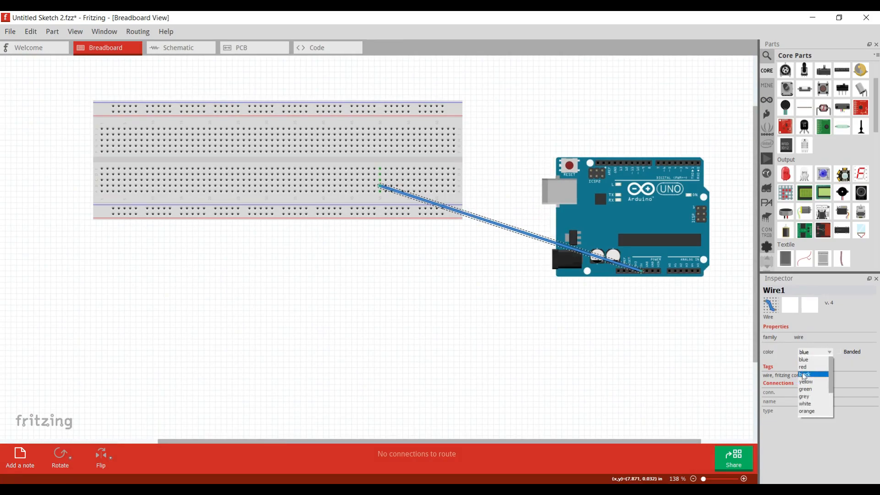
left_click(803, 374)
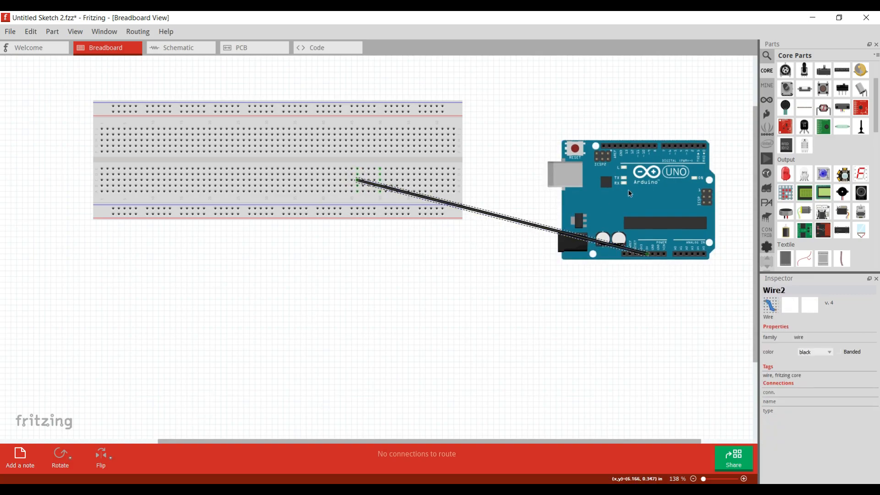
left_click(60, 454)
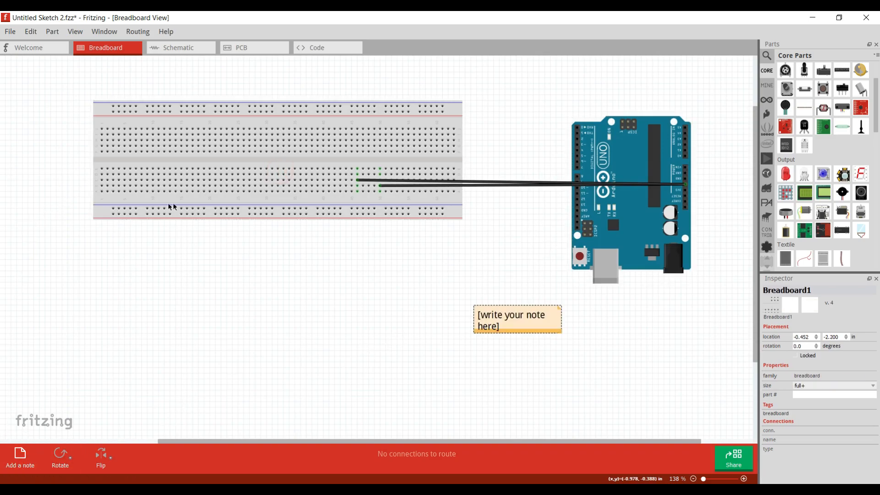
Add a microphone and wire the AA battery pack to the Arduino in red.
left_click(785, 174)
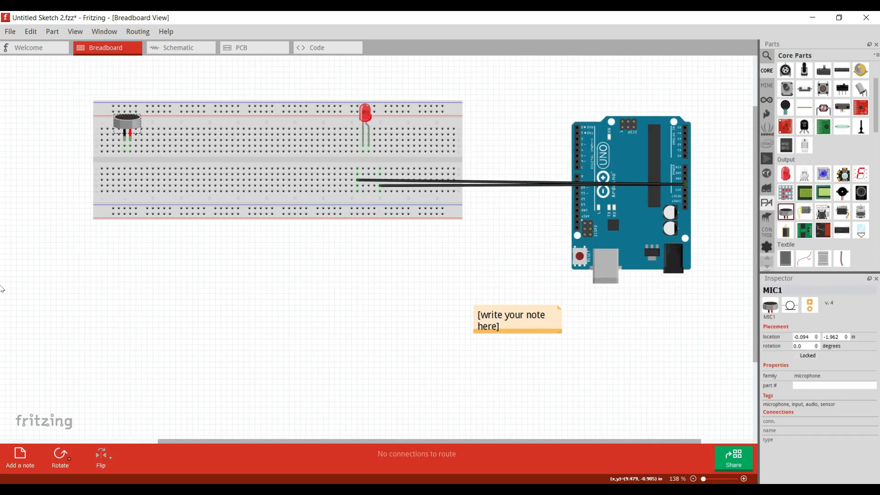
scroll("down", 3)
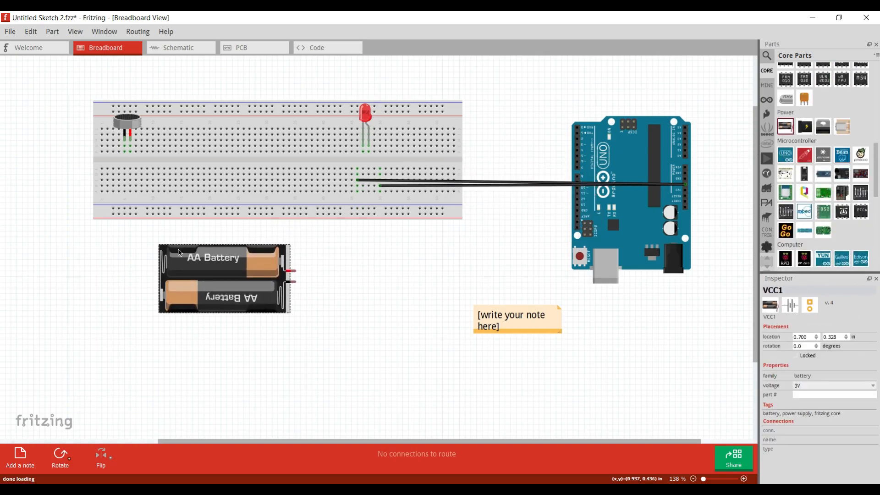
left_click_drag(295, 274, 584, 210)
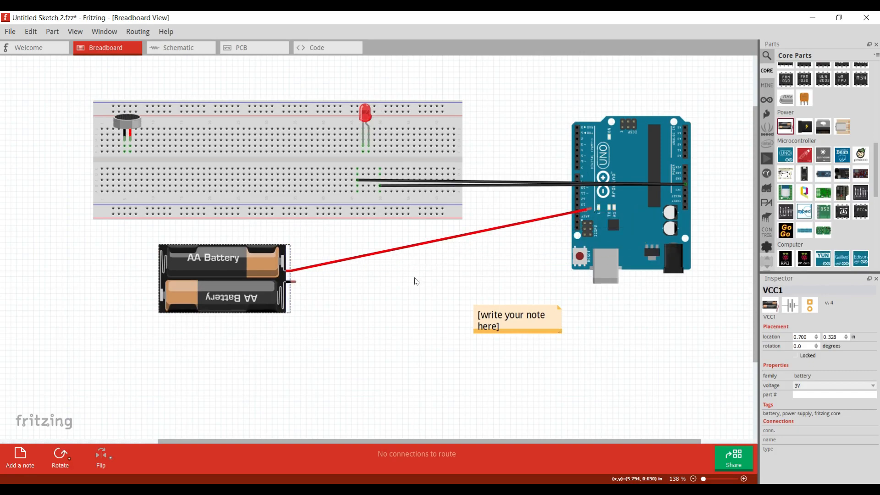
mouse_move(190, 52)
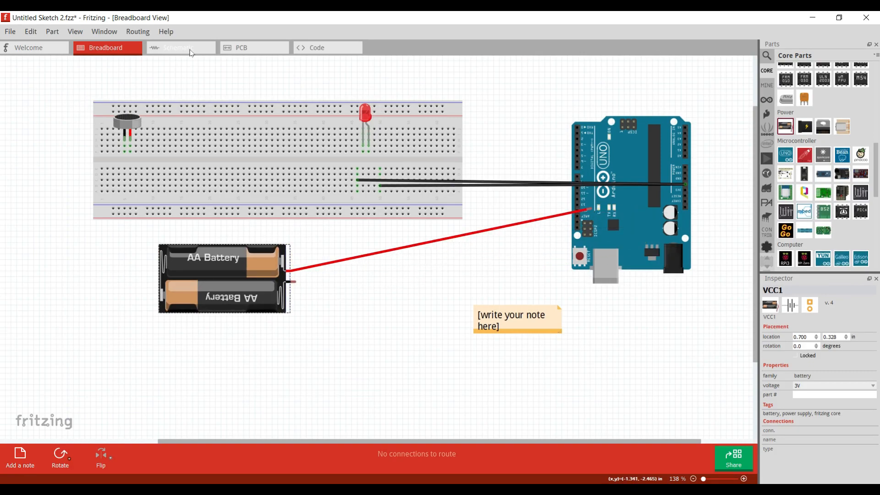
Review the circuit in schematic and PCB views, then show the empty Arduino code file.
left_click(178, 48)
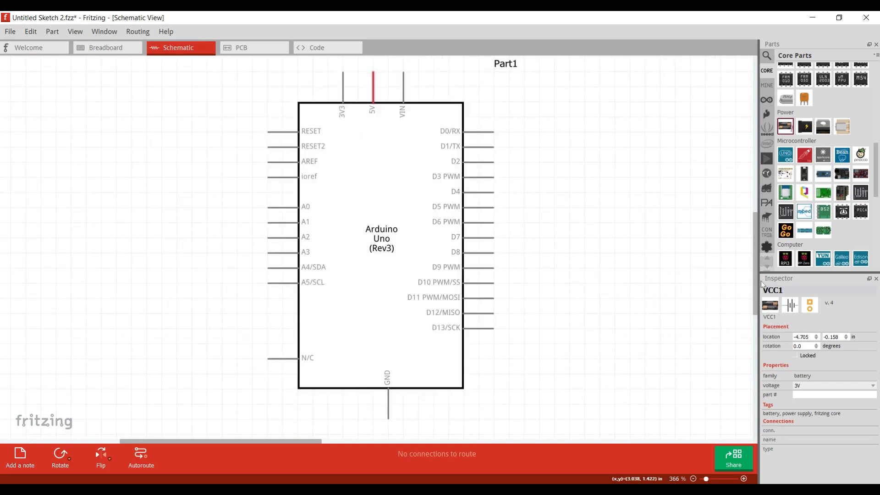
scroll("down", 3)
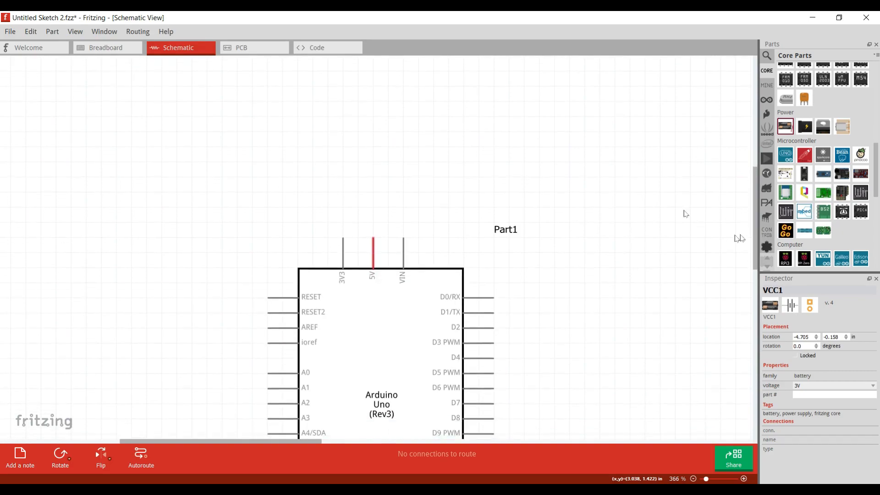
left_click(253, 47)
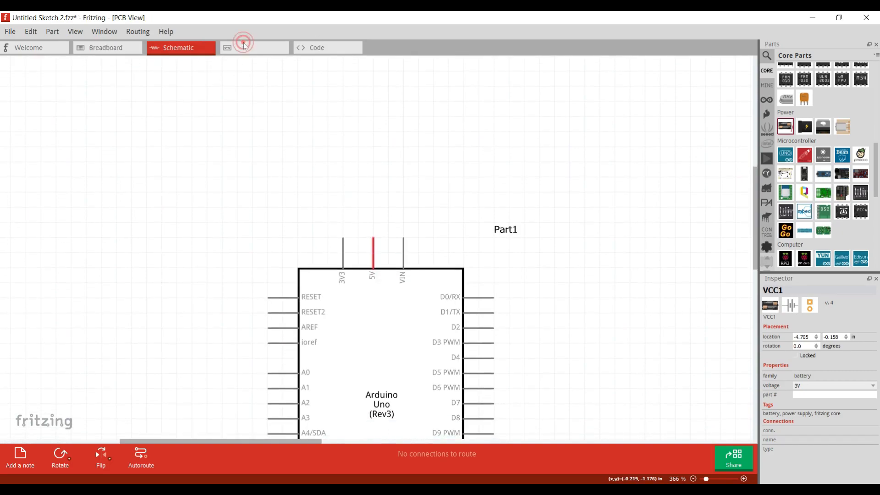
left_click(253, 47)
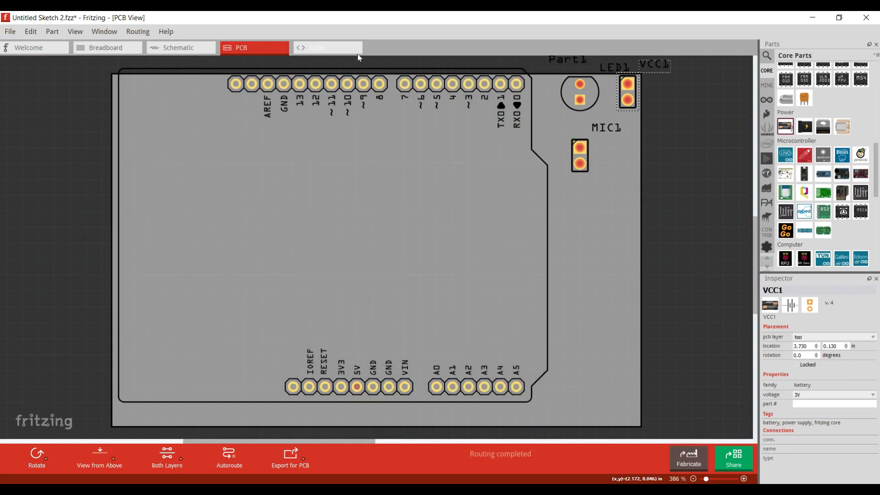
left_click(327, 47)
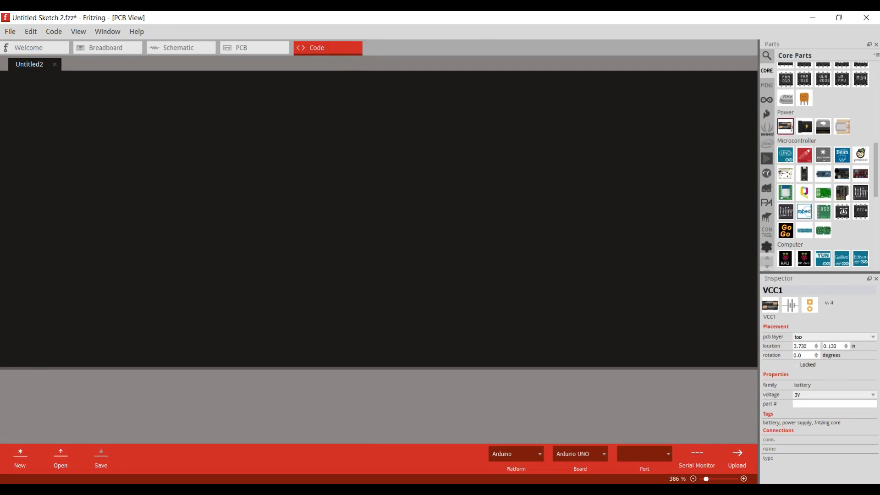
Leave the code editor and open the finished robot circuit in breadboard view.
left_click(513, 453)
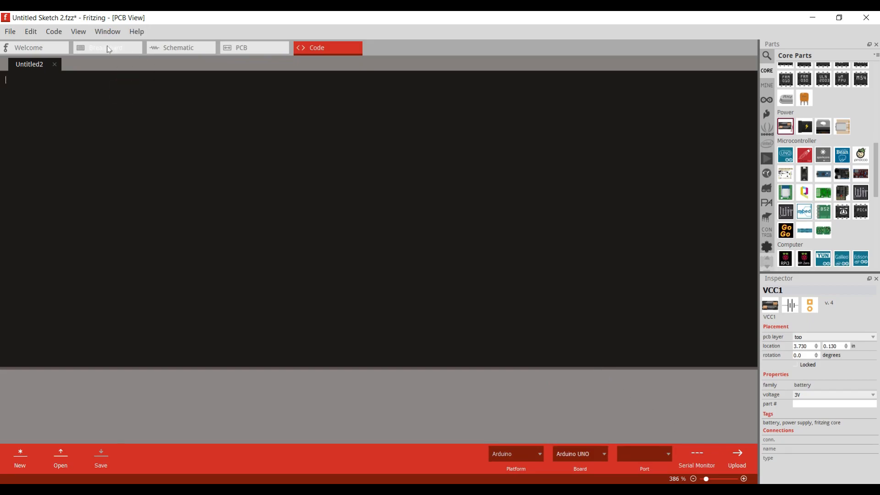
left_click(105, 47)
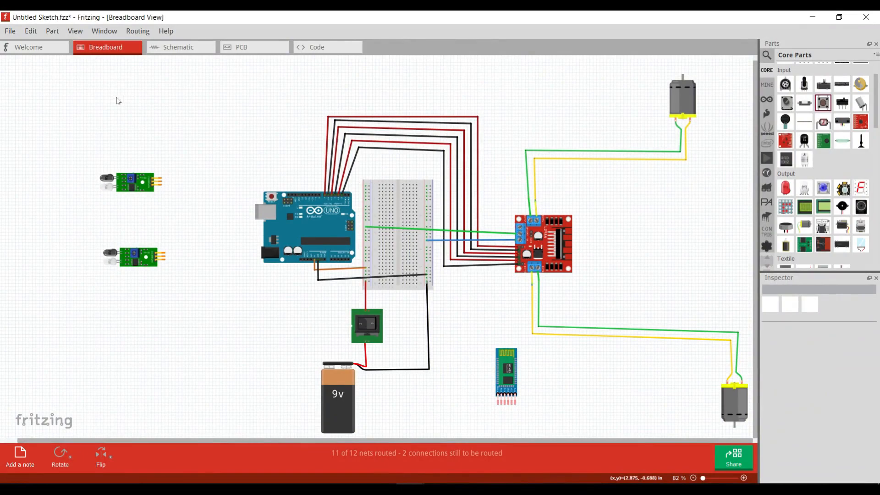
Click the robot circuit canvas and open the File menu.
left_click(549, 246)
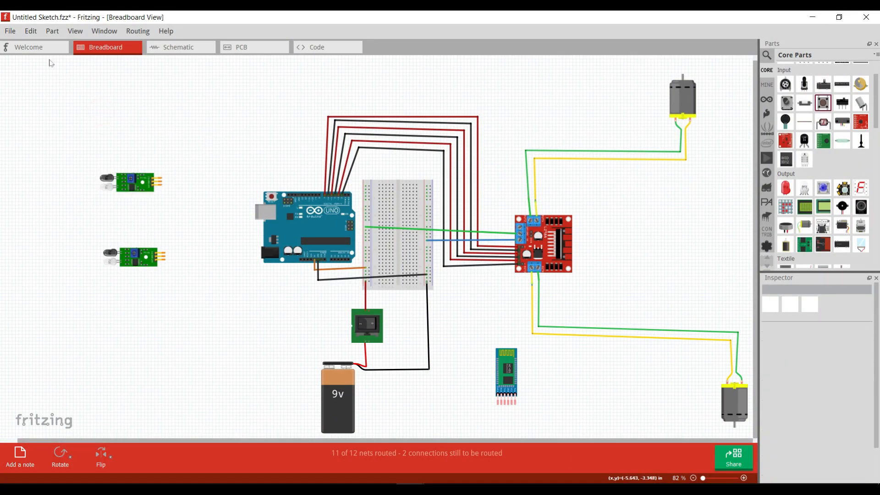
left_click(10, 30)
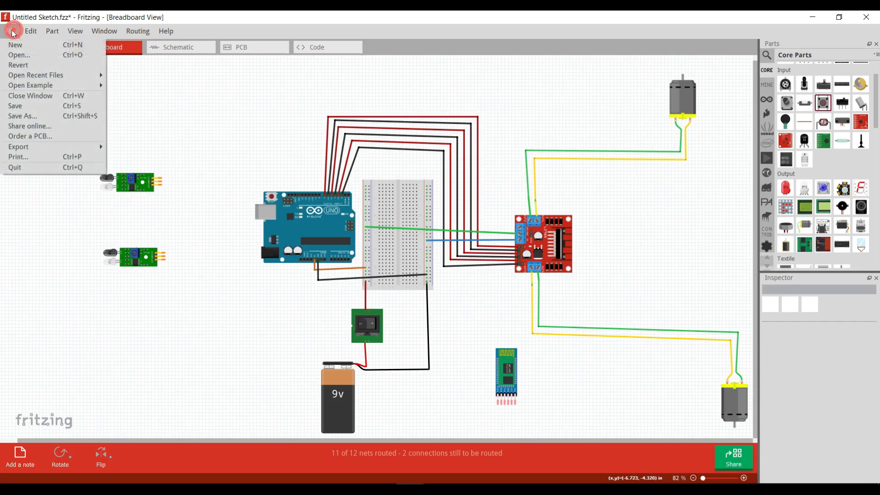
mouse_move(19, 146)
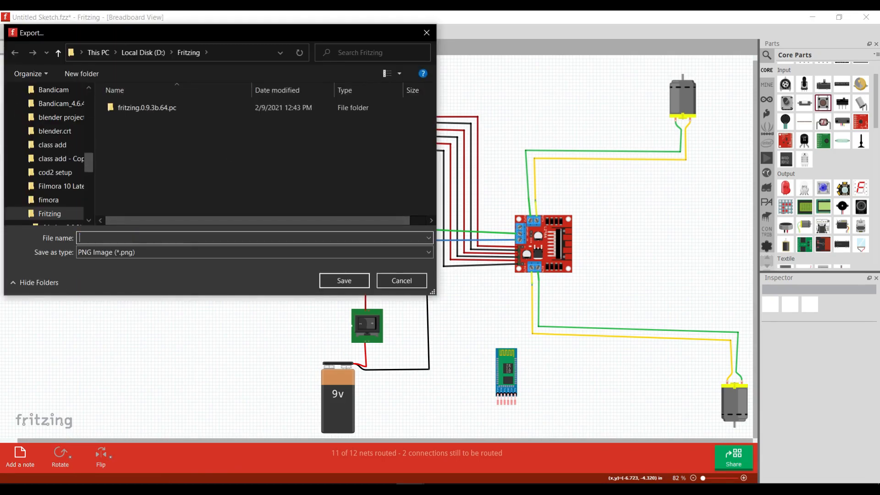
Save the robot circuit's breadboard PNG export into the Fritzing folder.
left_click(344, 280)
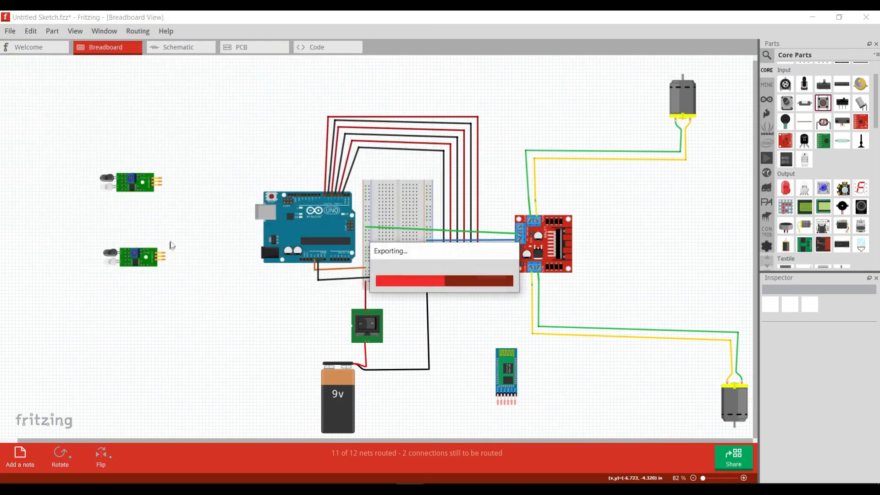